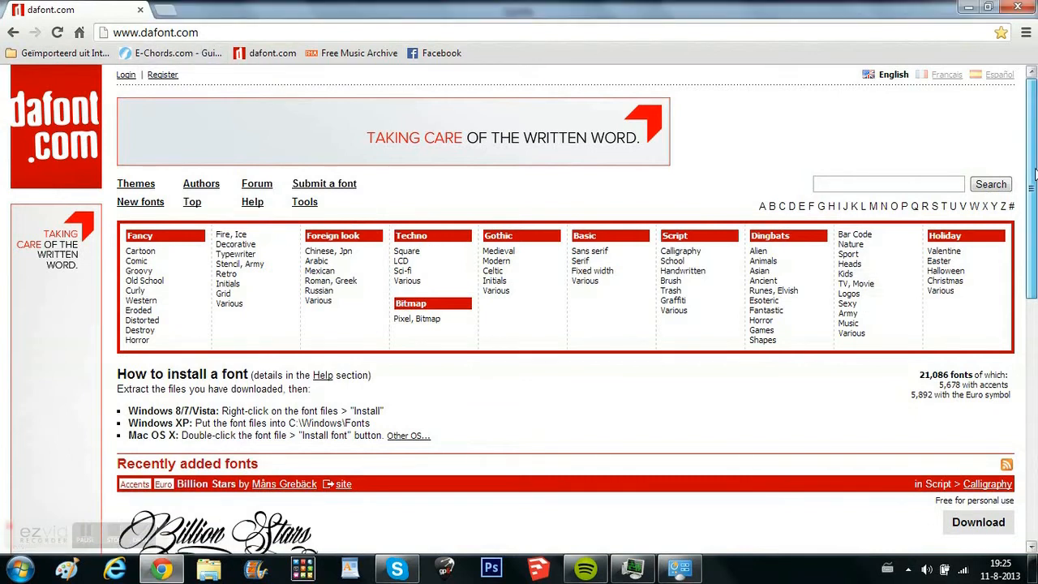
Scroll the dafont.com Retro fonts list down to the dotted Budmo font.
{"action": "scroll", "scroll_direction": "down", "scroll_amount": 3}
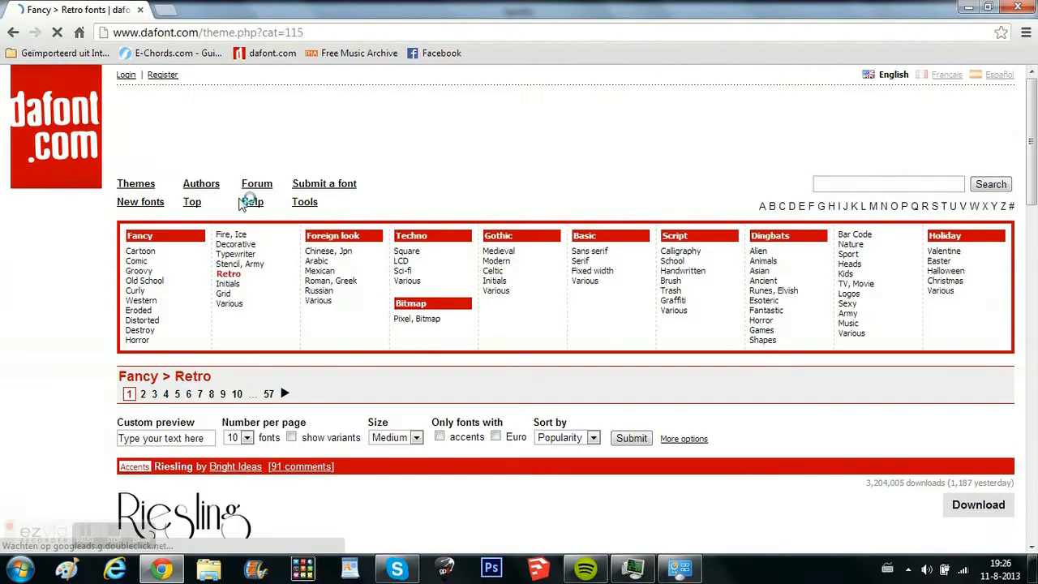
{"action": "scroll", "scroll_direction": "down", "scroll_amount": 3}
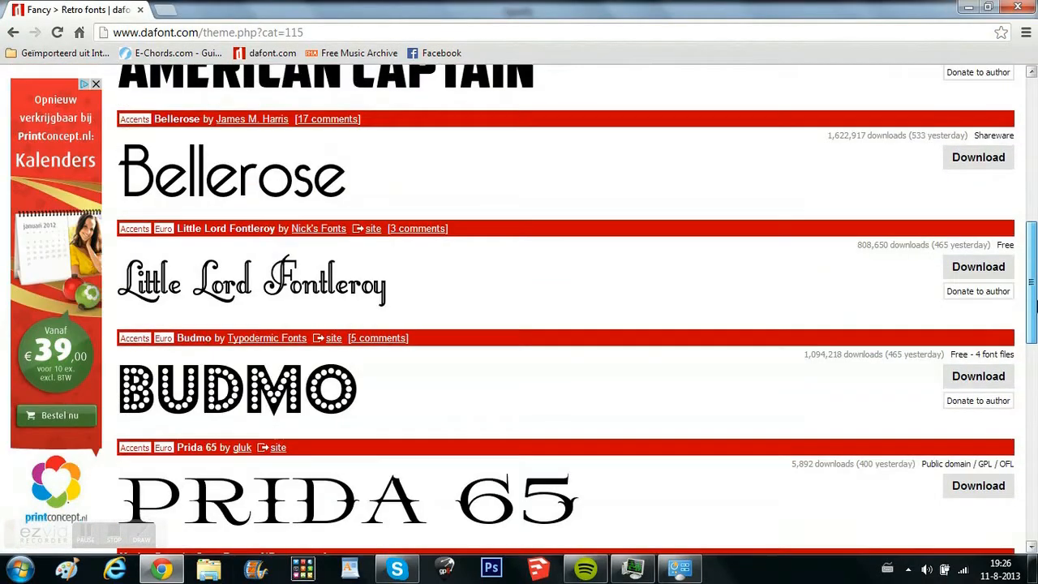
{"action": "scroll", "scroll_direction": "down", "scroll_amount": 3}
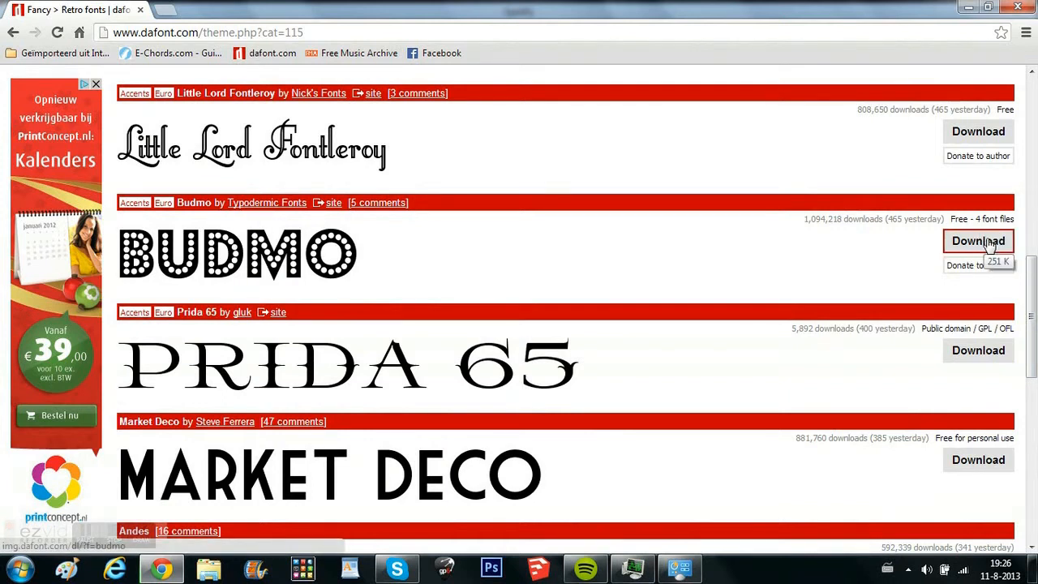
Download the Budmo font archive from dafont.com.
{"action": "left_click", "coordinate": [977, 241]}
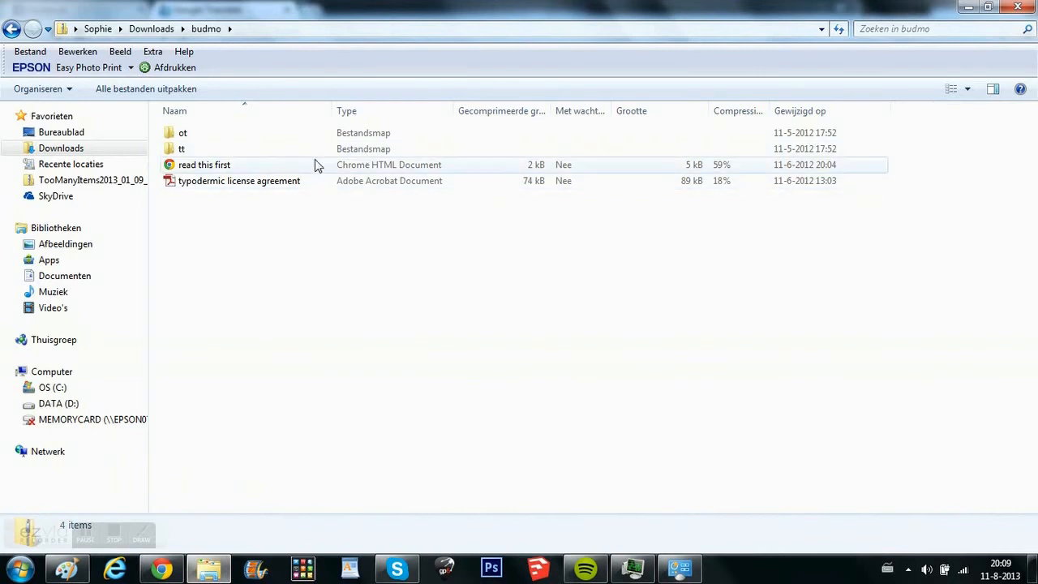
Open the tt folder and preview the Budmo Jiggler TrueType font file.
{"action": "double_click", "coordinate": [181, 149]}
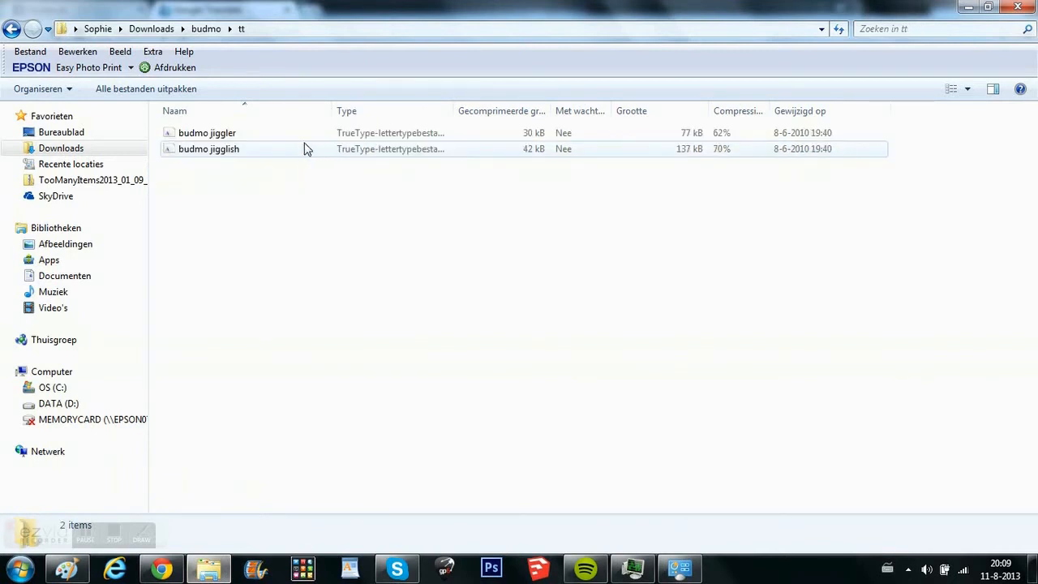
{"action": "double_click", "coordinate": [208, 148]}
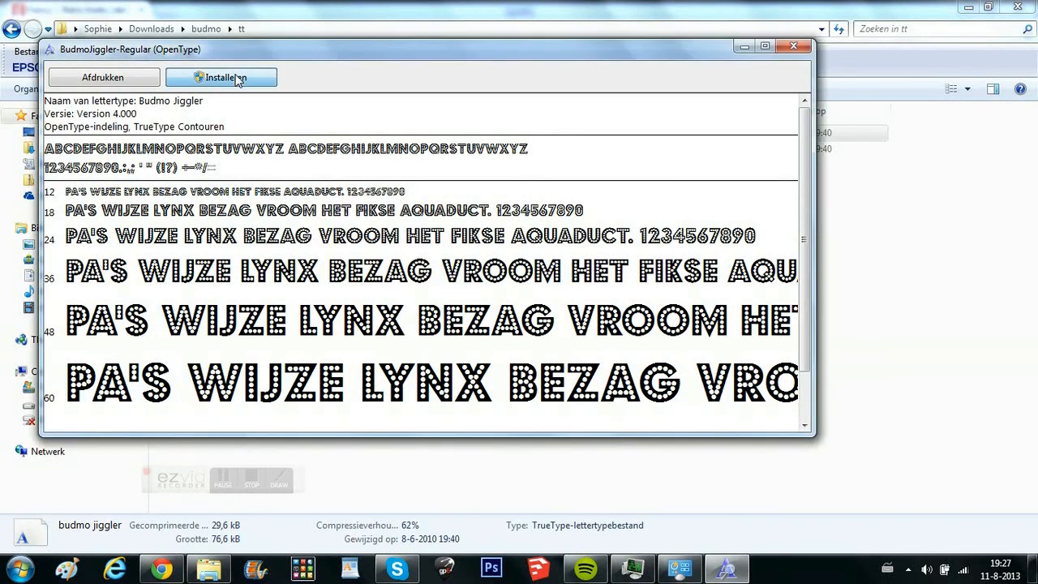
Install Budmo Jiggler via Installeren and close the font viewer.
{"action": "left_click", "coordinate": [222, 77]}
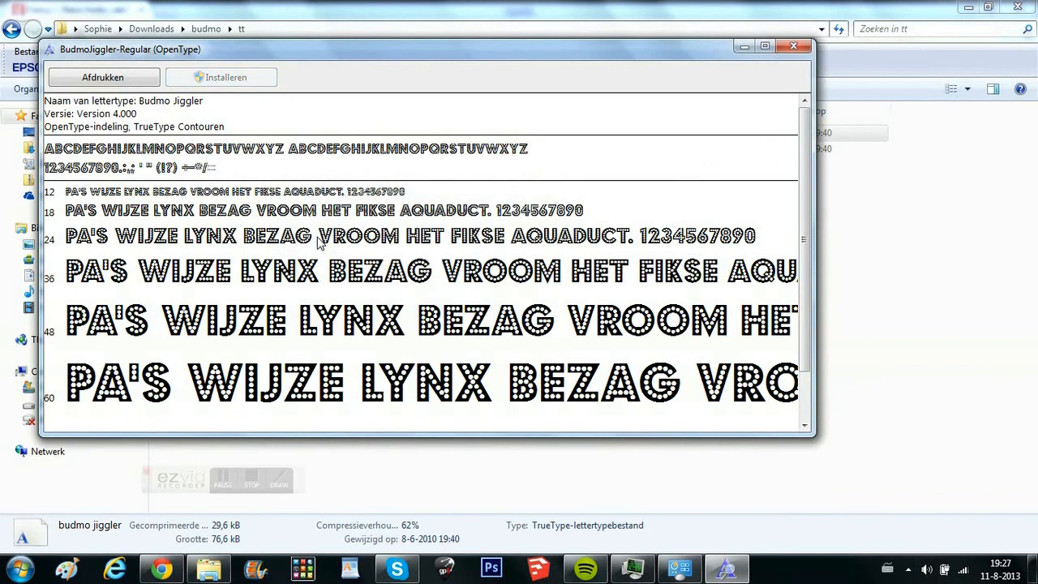
{"action": "left_click", "coordinate": [793, 45]}
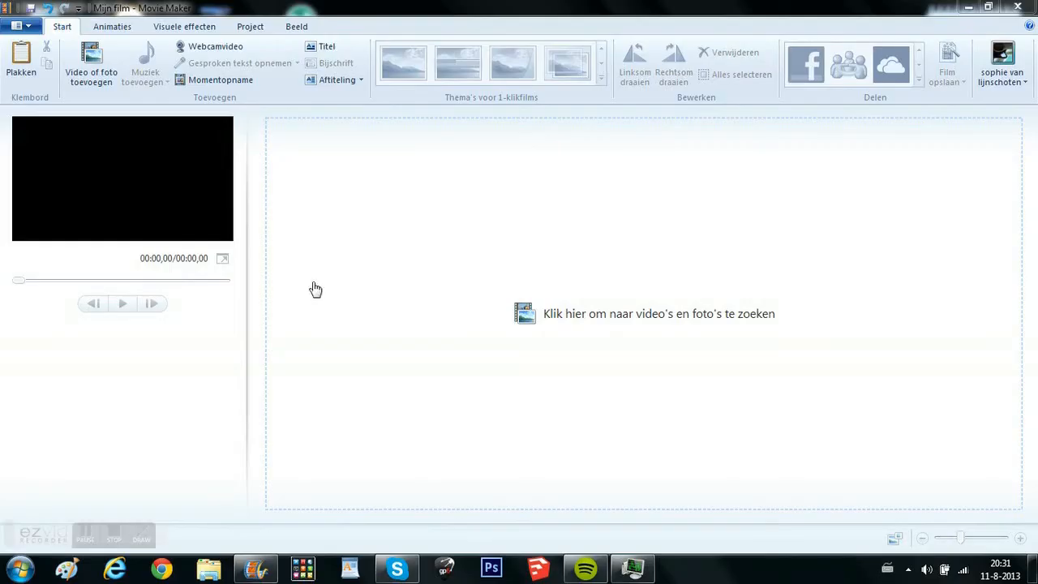
Add a 'HELLO !' title in Budmo Jiggler size 72 and play the preview.
{"action": "left_click", "coordinate": [326, 46]}
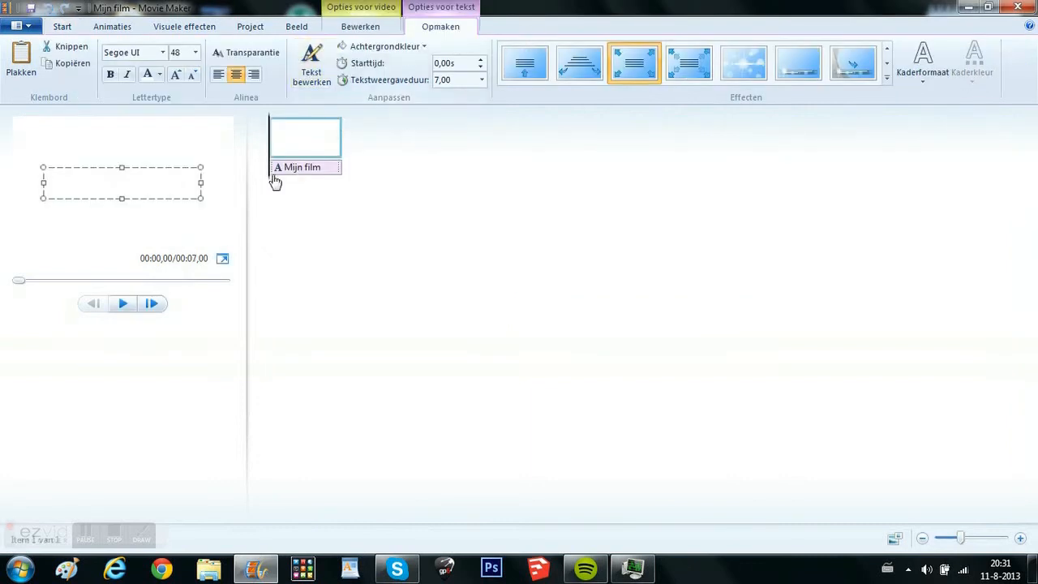
{"action": "left_click", "coordinate": [147, 74]}
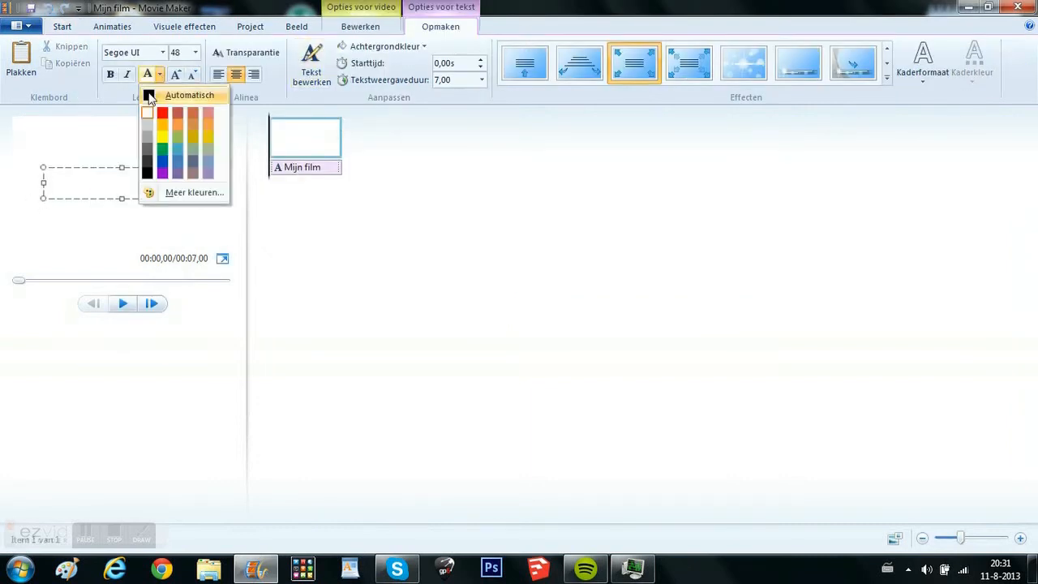
{"action": "type", "text": "He"}
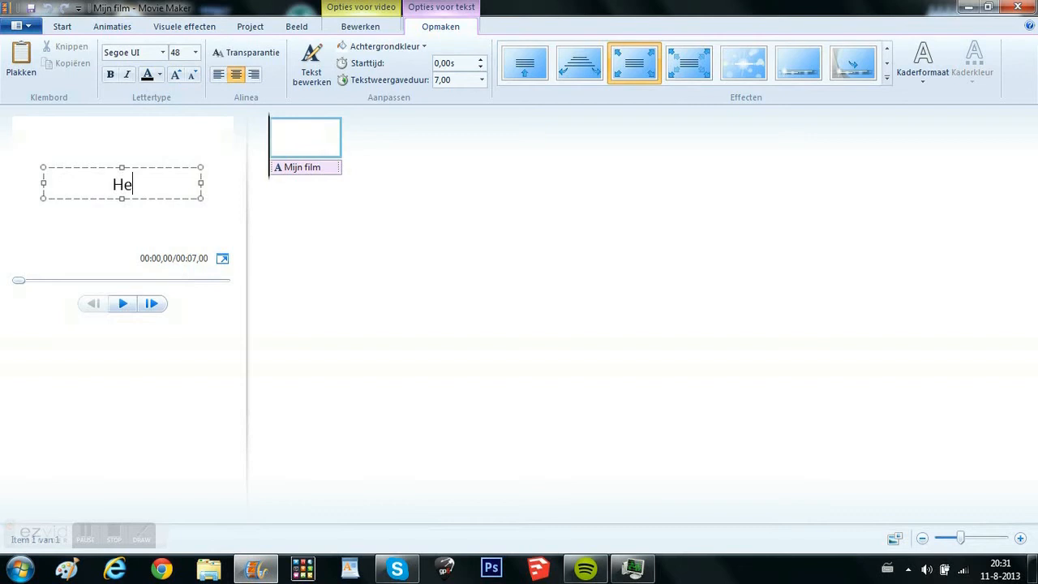
{"action": "left_click", "coordinate": [161, 52]}
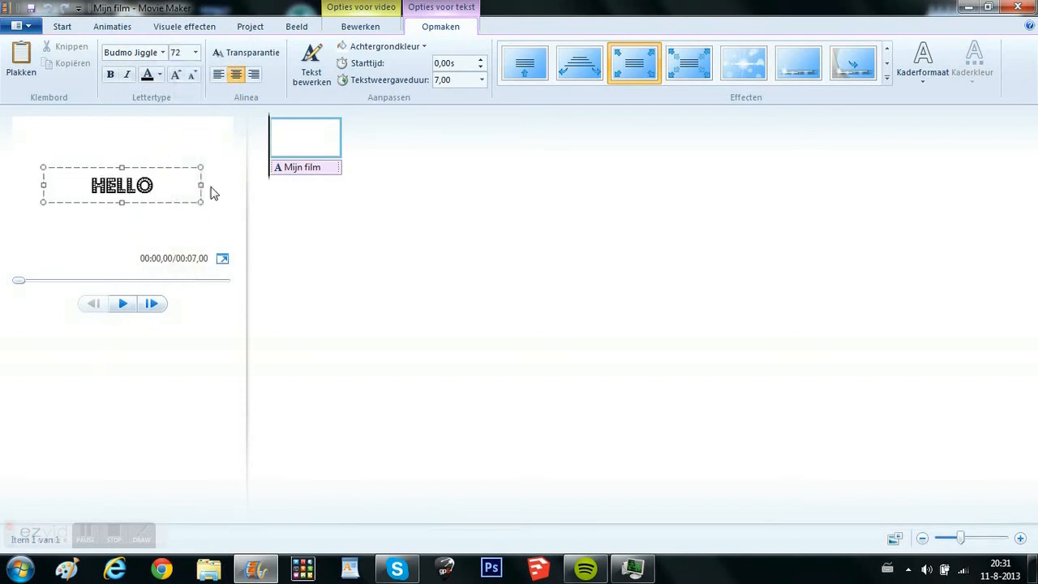
{"action": "type", "text": "!"}
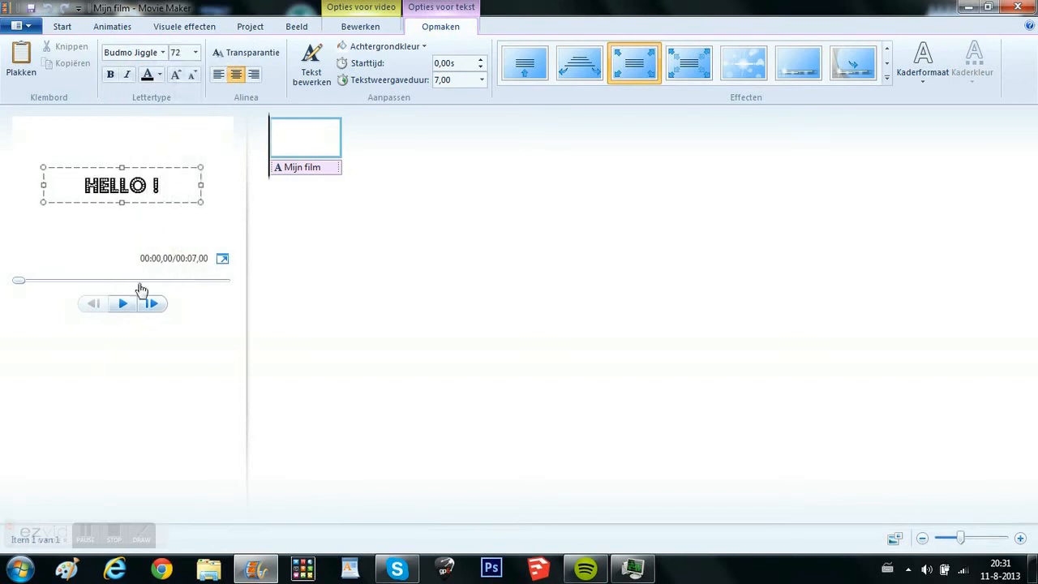
{"action": "left_click", "coordinate": [122, 302]}
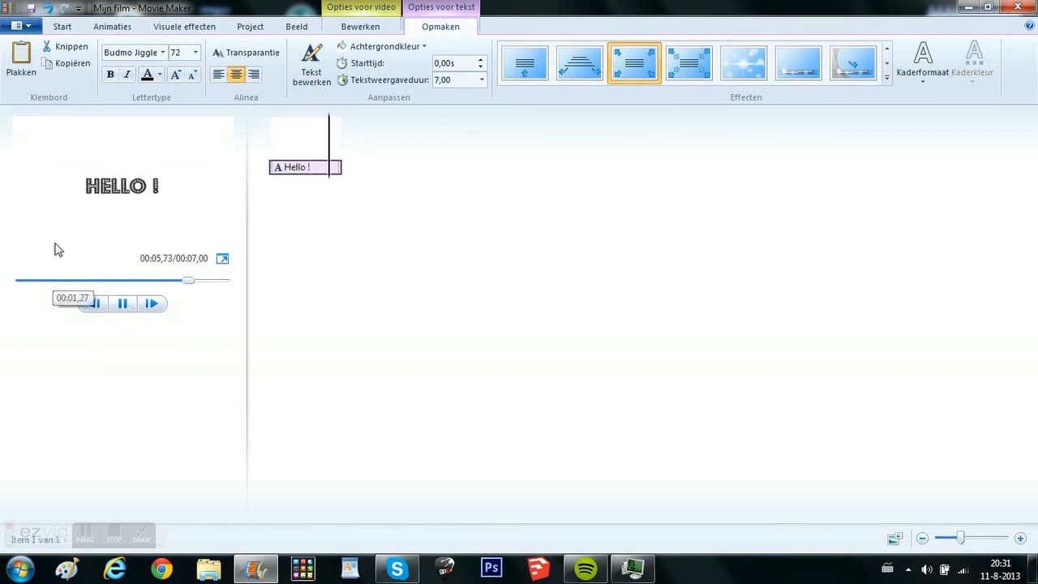